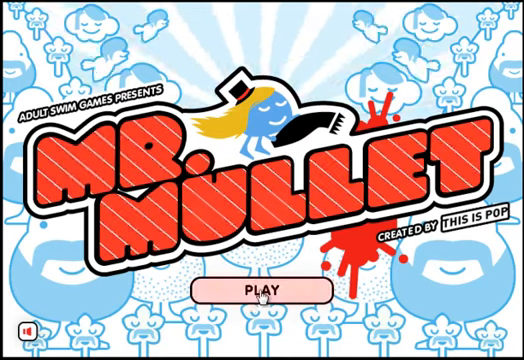
# Start Mr. Mullet from the title screen and scroll to the How To Play instructions
pyautogui.click(261, 289)
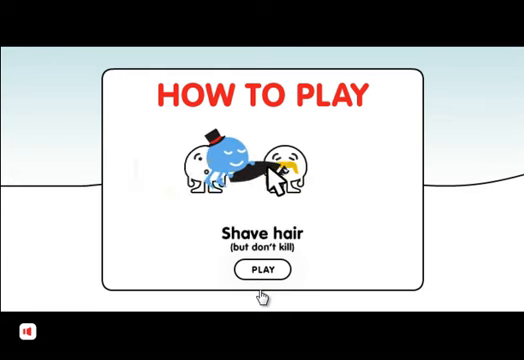
pyautogui.scroll(-3)
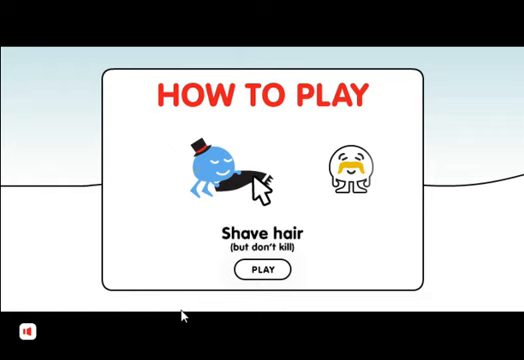
pyautogui.click(263, 269)
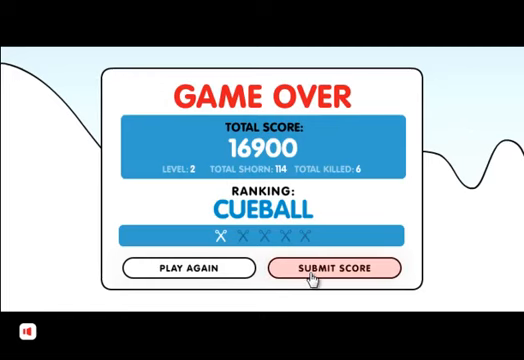
# Submit the 16900 game-over score and view it on the My Scores page
pyautogui.click(335, 267)
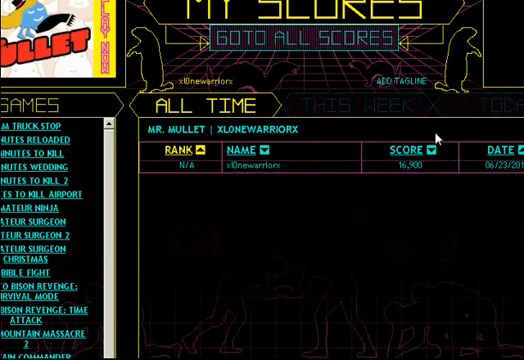
pyautogui.click(255, 150)
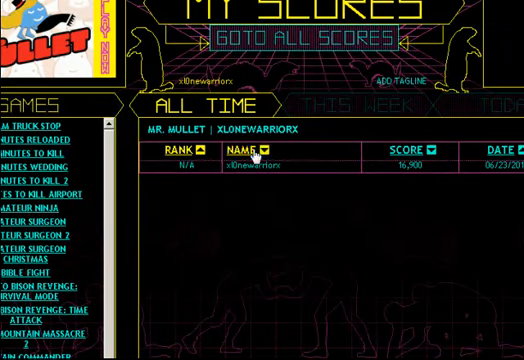